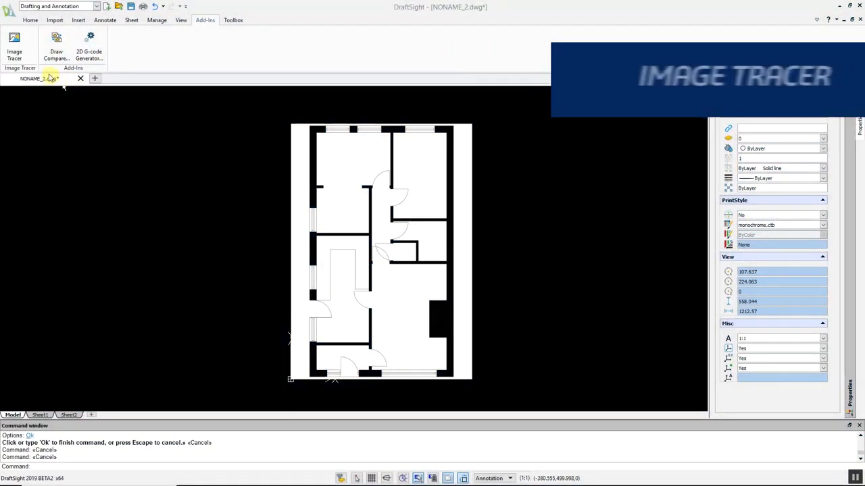
Launch Image Tracer and pick the FloorPlan High Quality, High-Res Image profile.
left_click(14, 46)
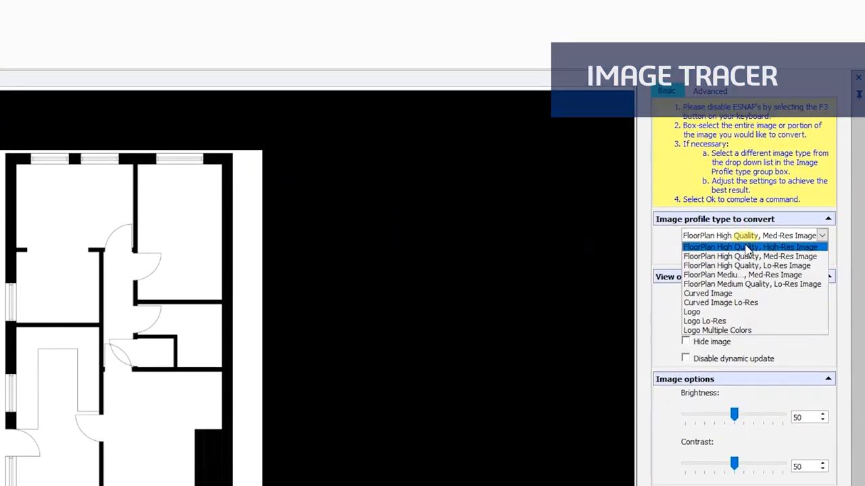
left_click(750, 247)
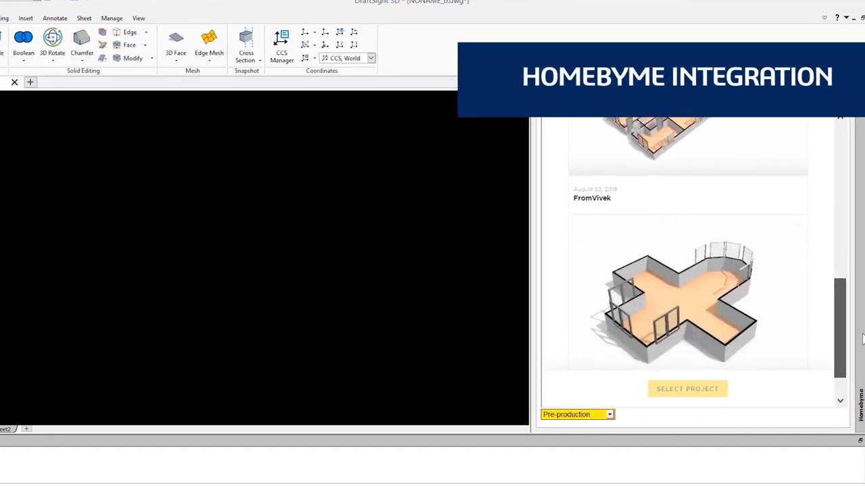
Open the HomeByMe palette and log in to the HomeByMe account.
left_click(686, 389)
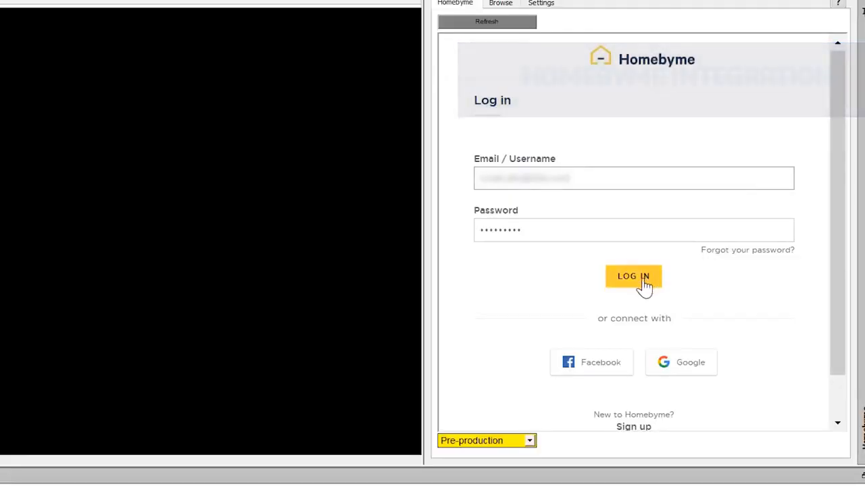
left_click(633, 276)
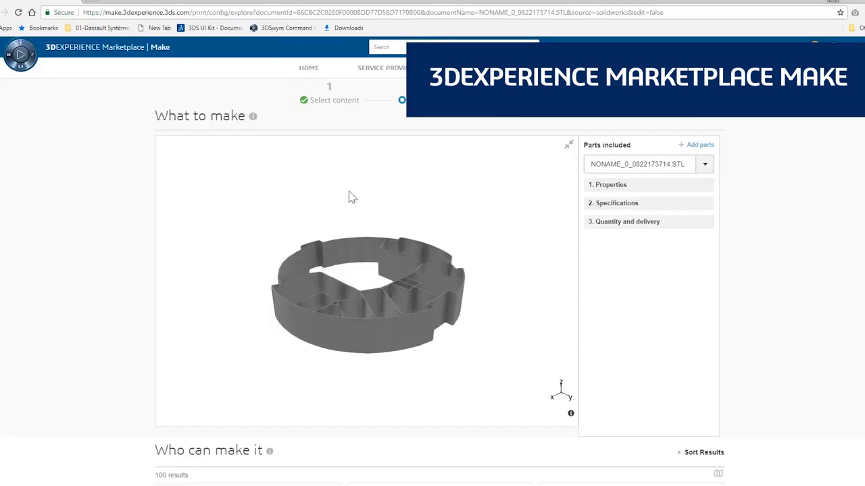
Expand 1. Properties in Parts included and scroll through the defect checks.
left_click(607, 184)
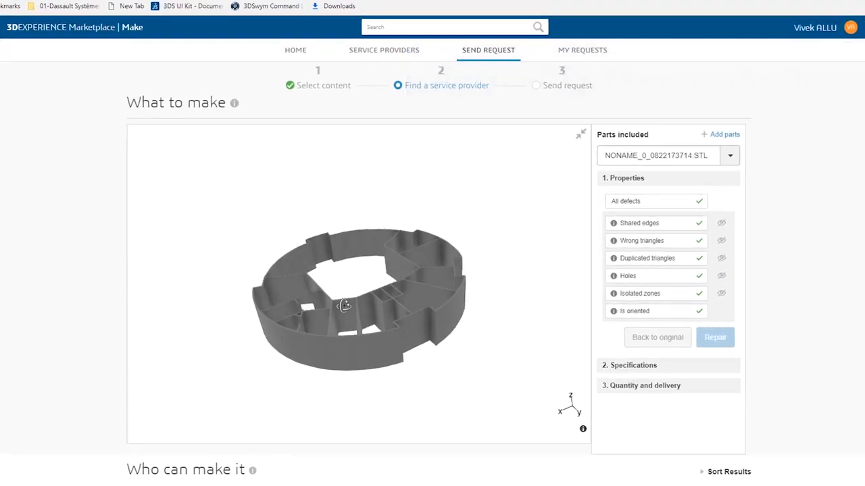
scroll("down", 3)
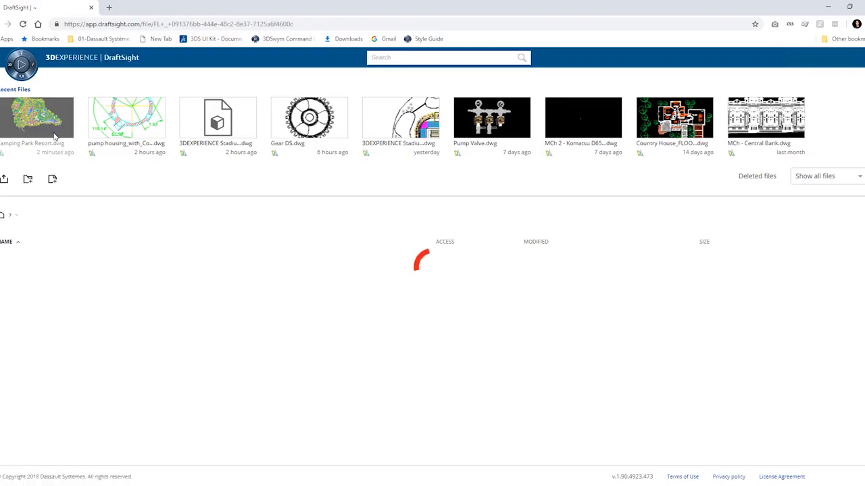
Open the circular stadium plan from Recent Files and start the Zoom tool.
double_click(37, 119)
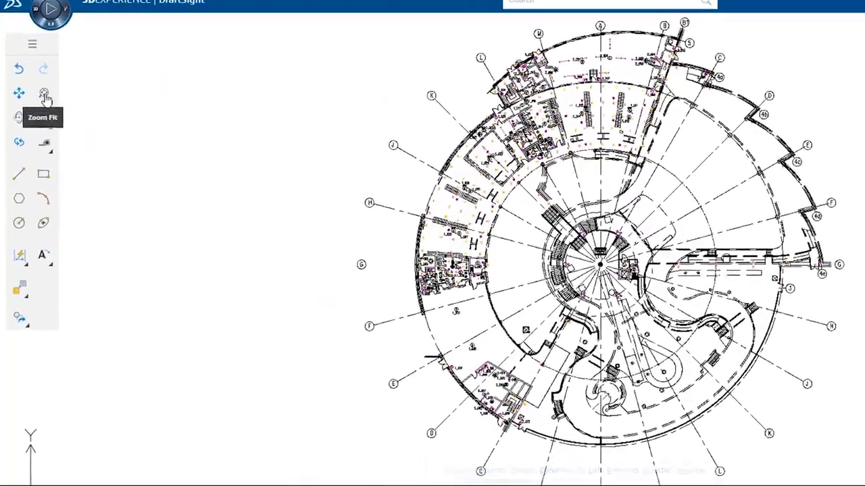
left_click(45, 92)
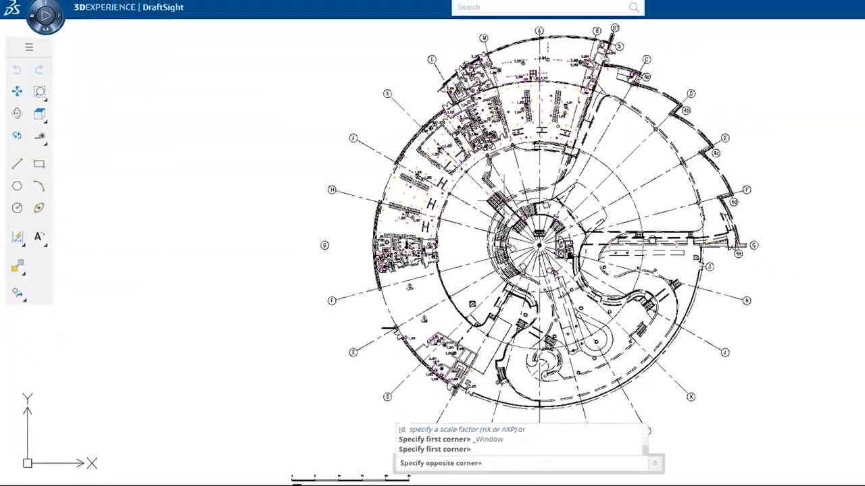